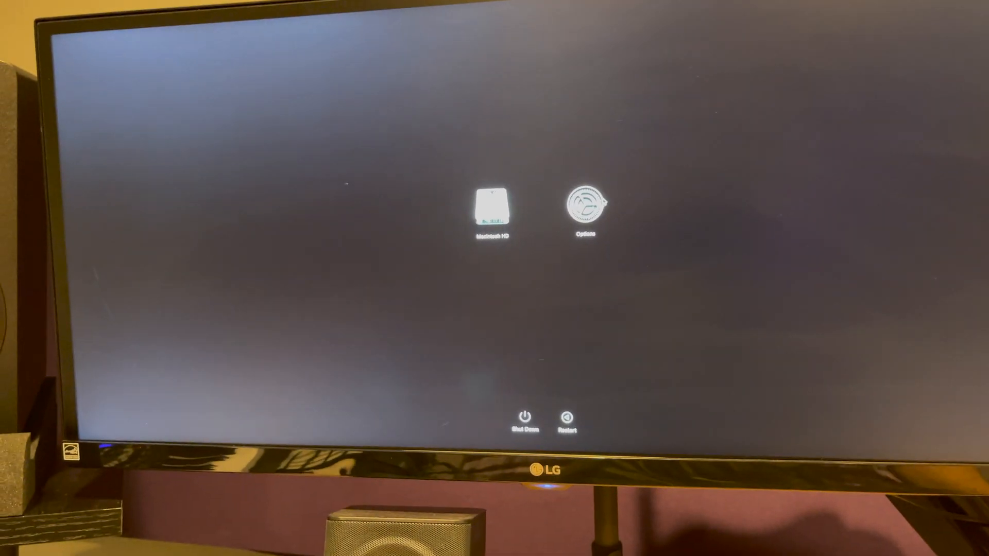
Choose Options in macOS Startup Options to boot into the Recovery environment
left_click(585, 208)
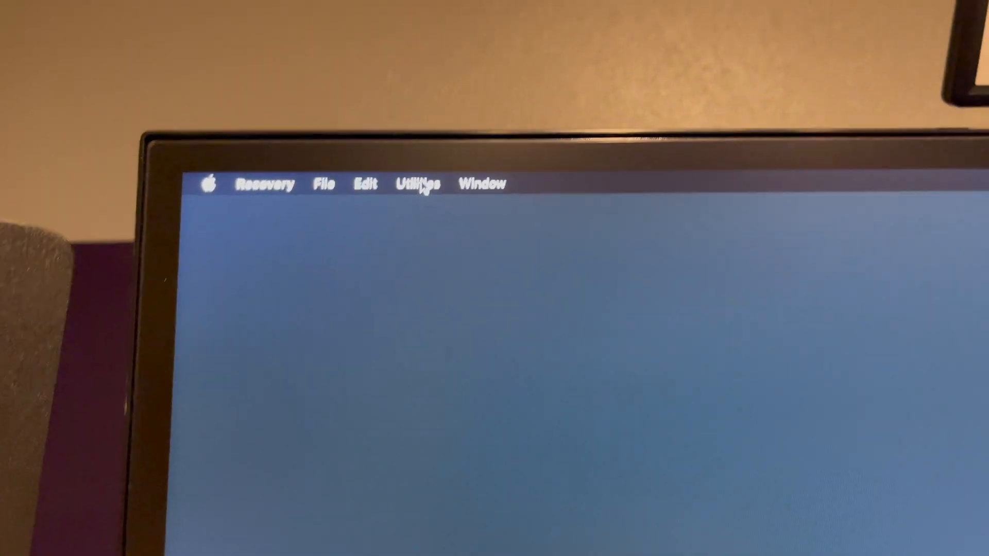
Launch Startup Security Utility from the Utilities menu in macOS Recovery
left_click(419, 183)
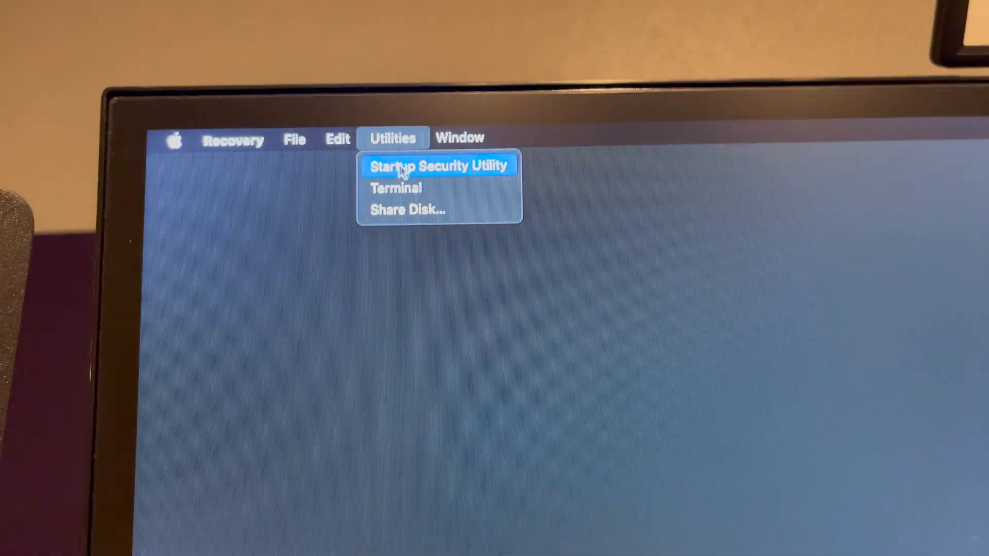
left_click(439, 166)
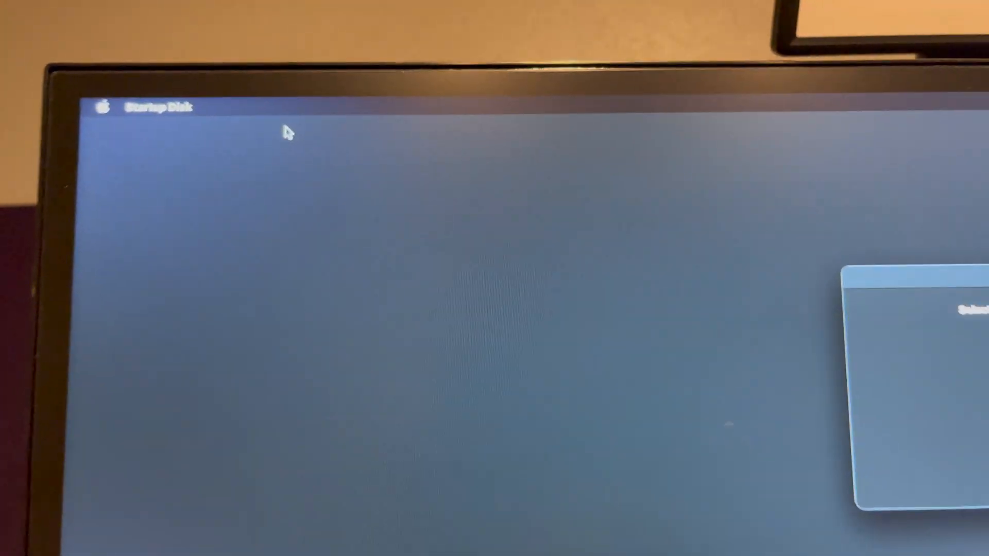